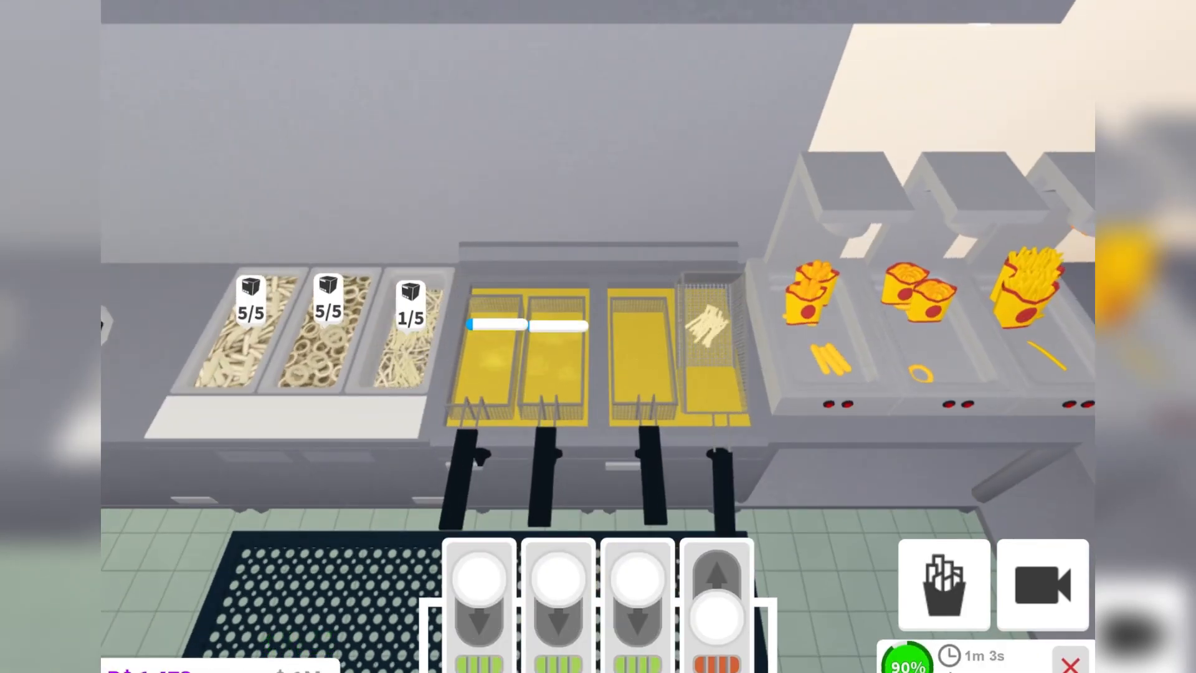
Step: Lower a fry basket into the hot oil, then lift the cooked fries out
{"action": "left_click", "coordinate": [716, 595]}
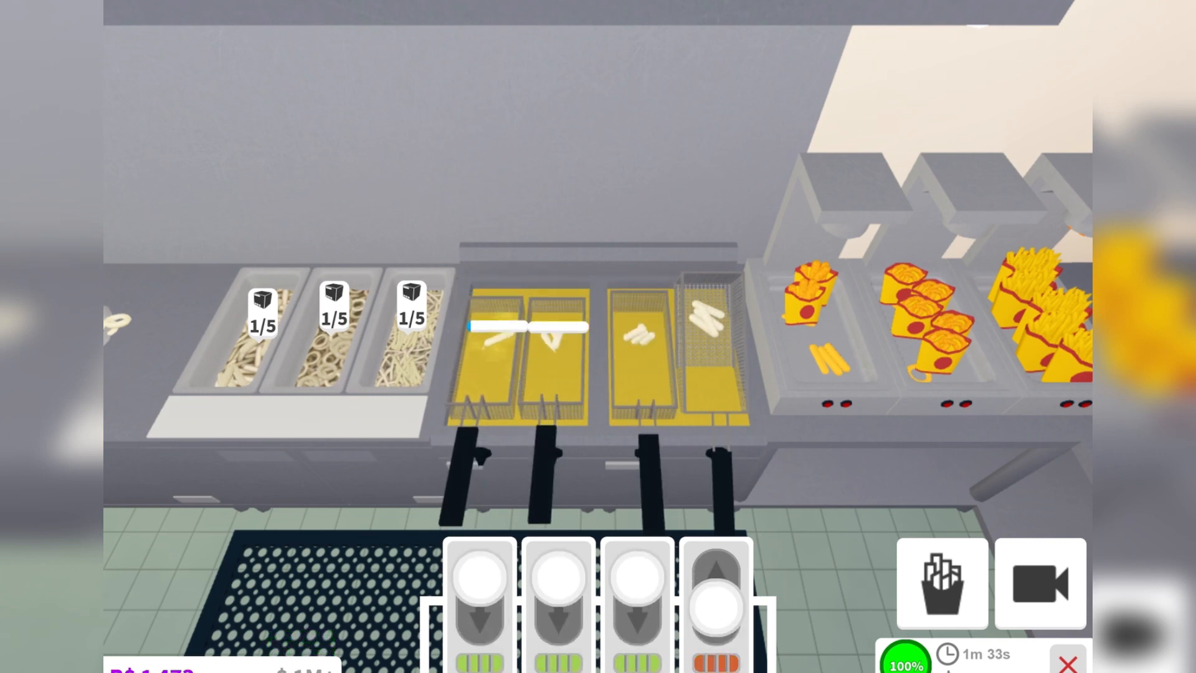
{"action": "left_click", "coordinate": [713, 602]}
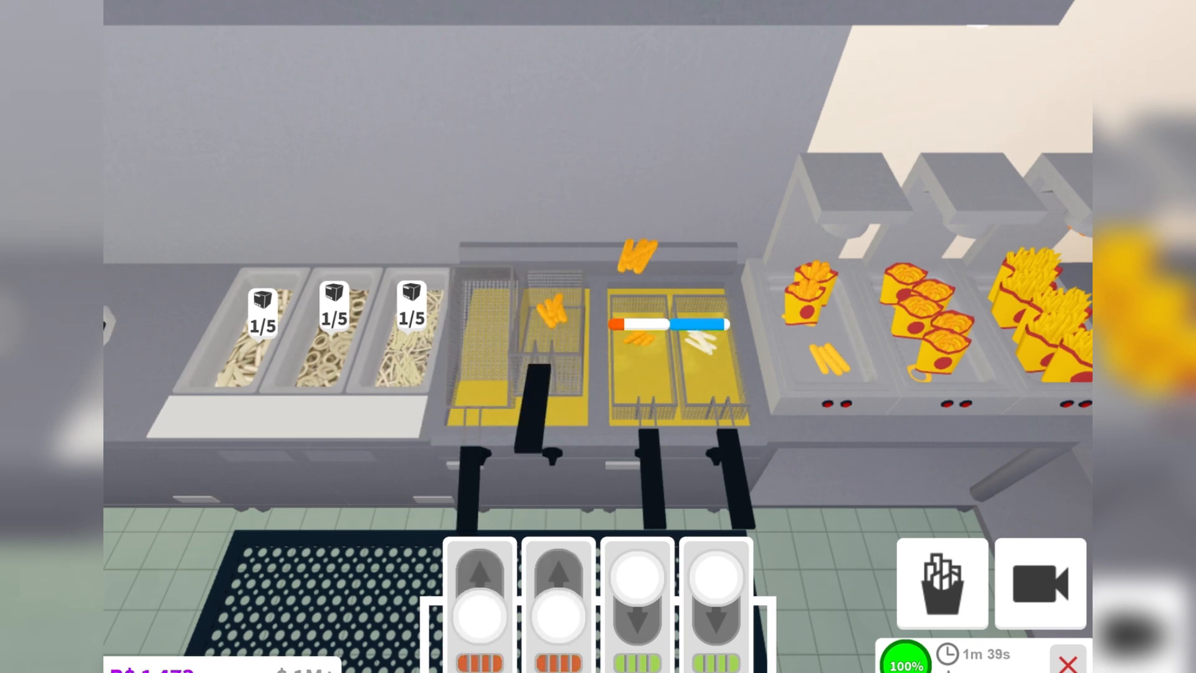
Step: Box the remaining cooked fries into the warming bins and exit the fryer station
{"action": "left_click", "coordinate": [636, 616]}
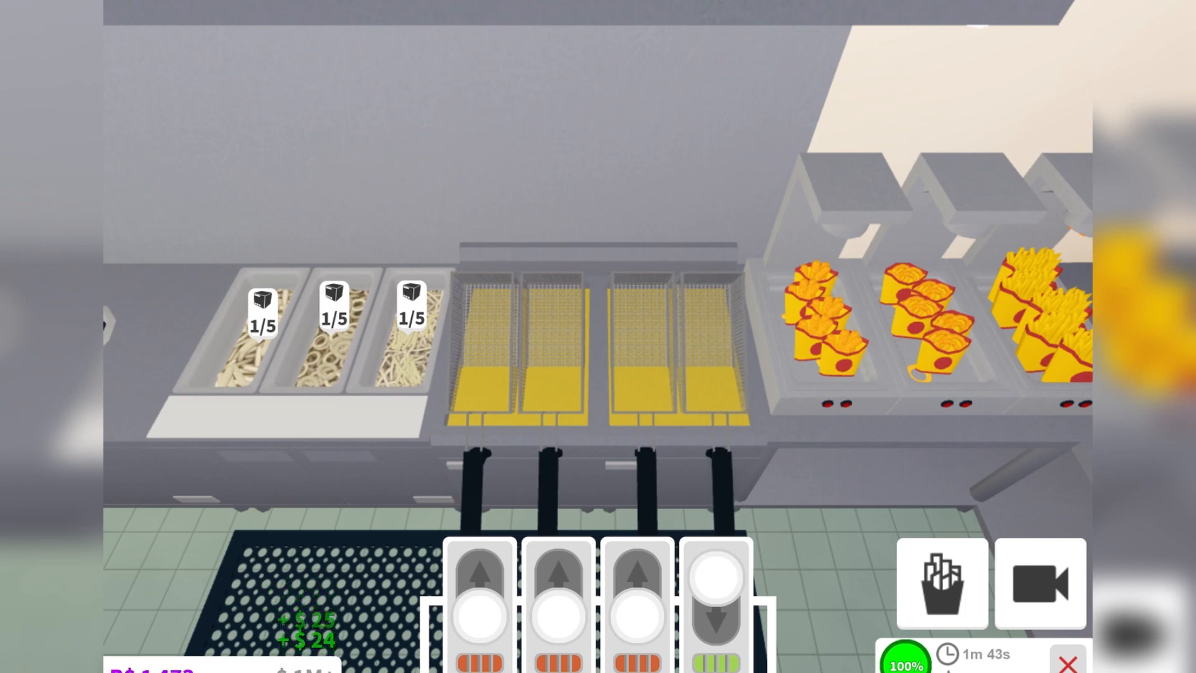
{"action": "left_click", "coordinate": [714, 625]}
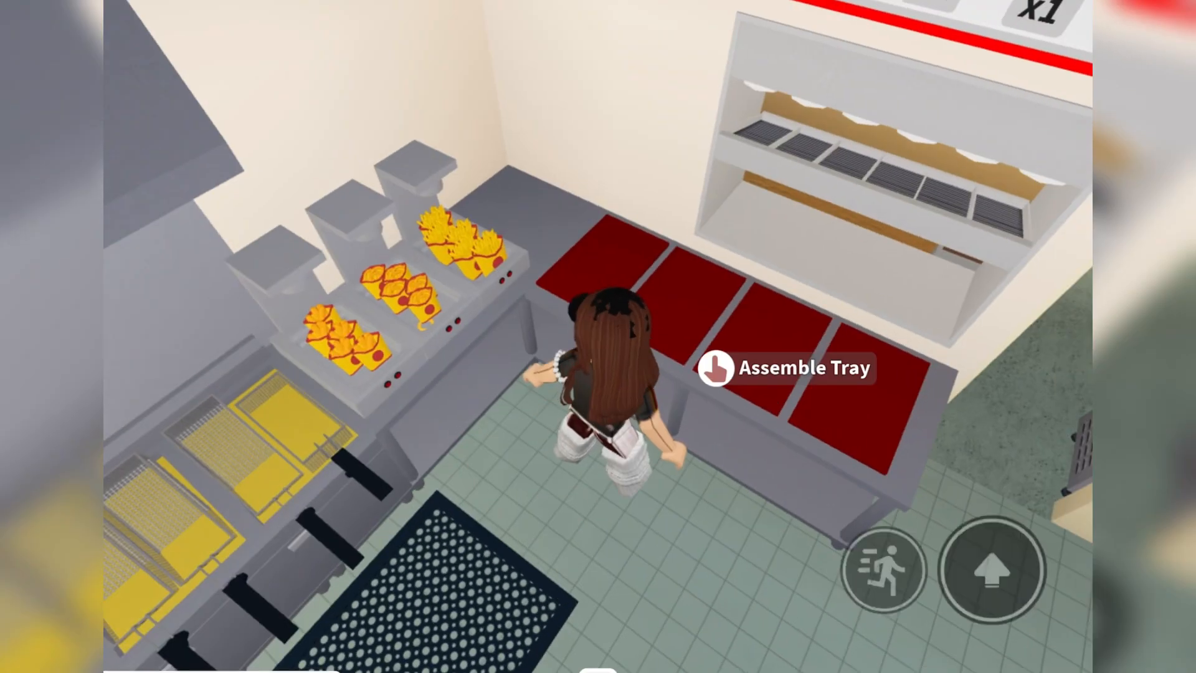
Step: View the burger and fries orders, close the order screen, and show Roblox settings
{"action": "left_click", "coordinate": [786, 367]}
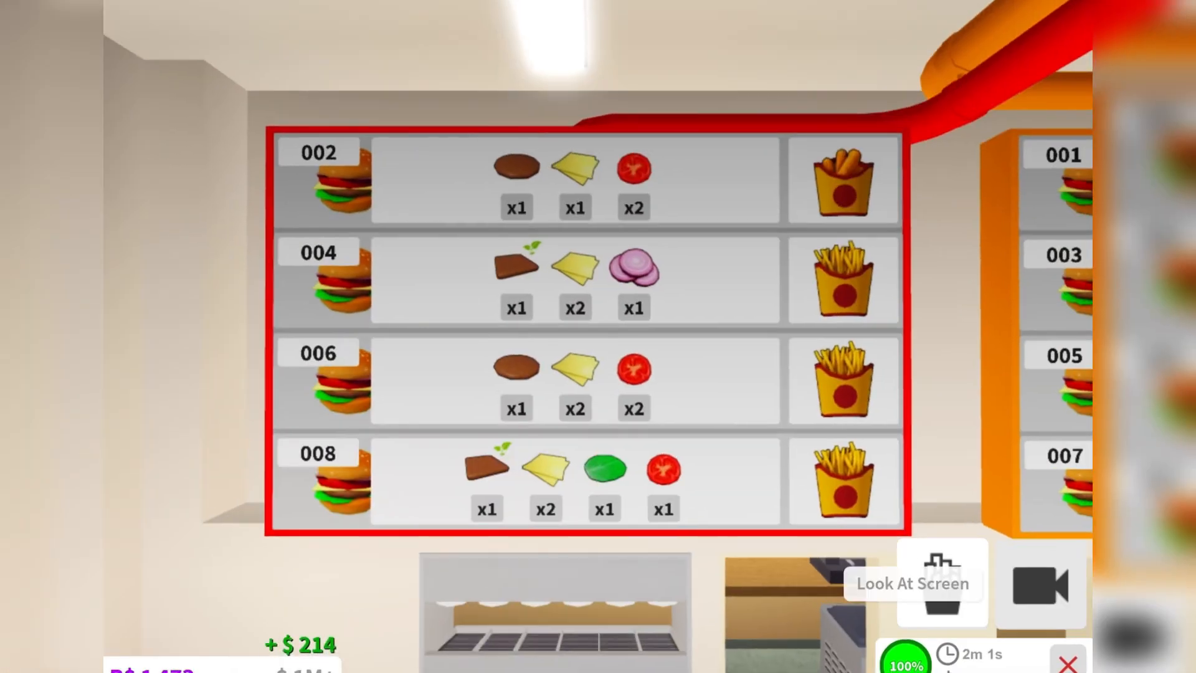
{"action": "left_click", "coordinate": [912, 583]}
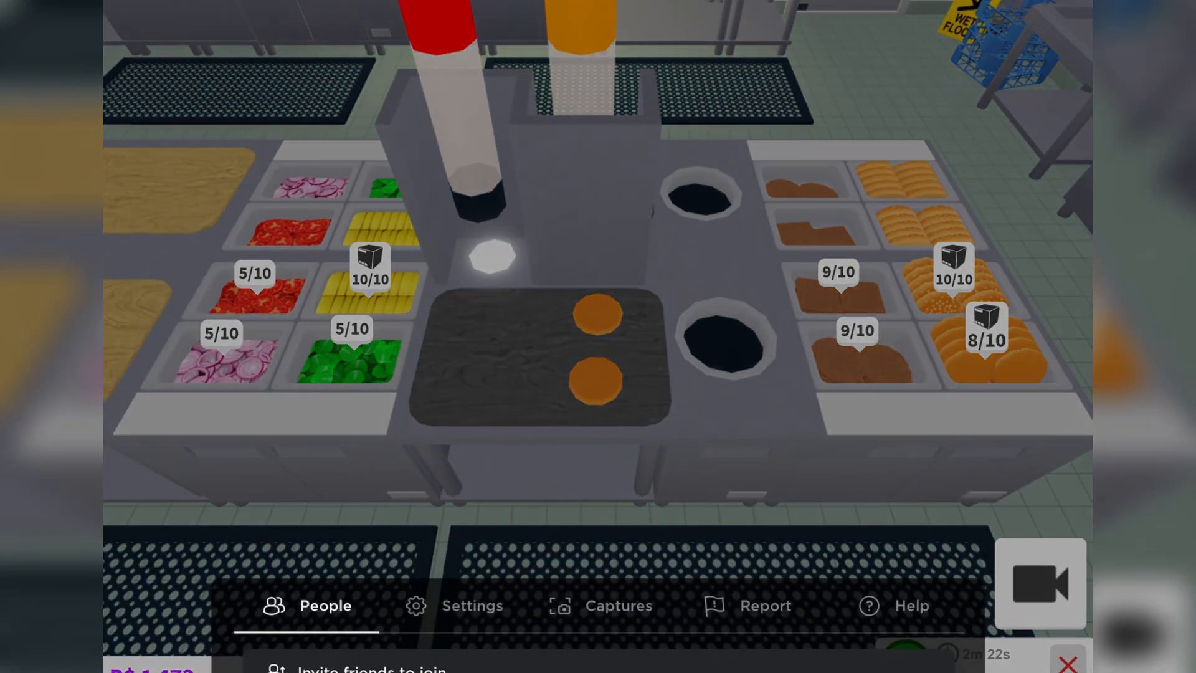
{"action": "left_click", "coordinate": [472, 605]}
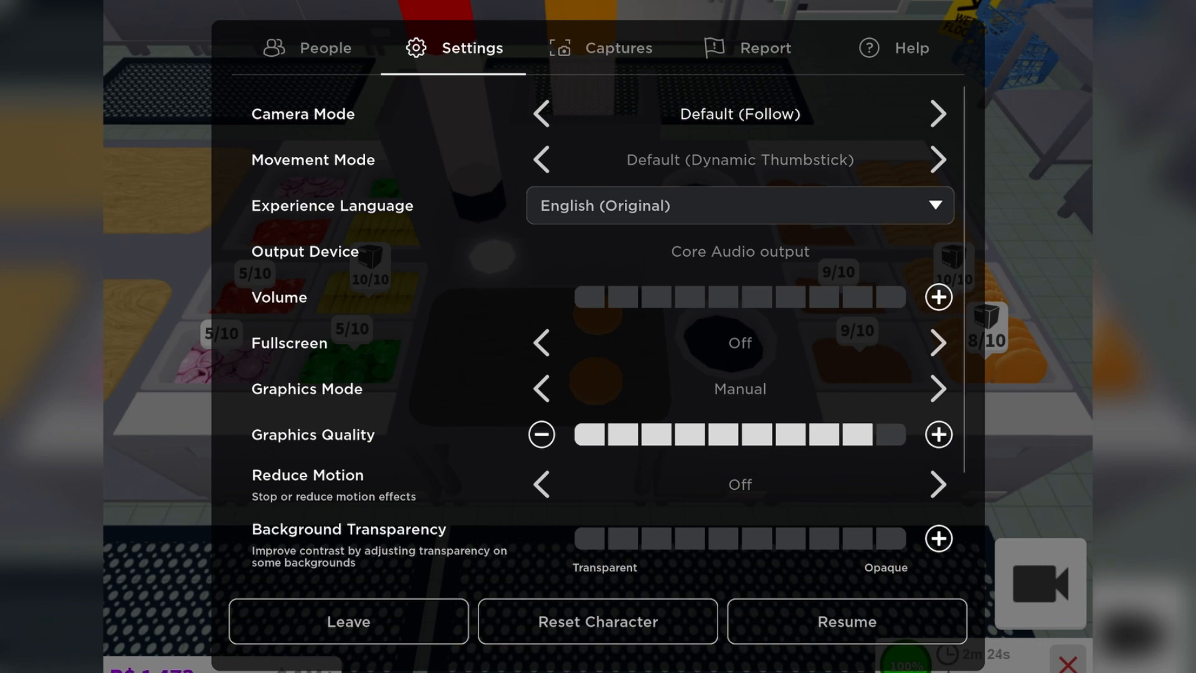